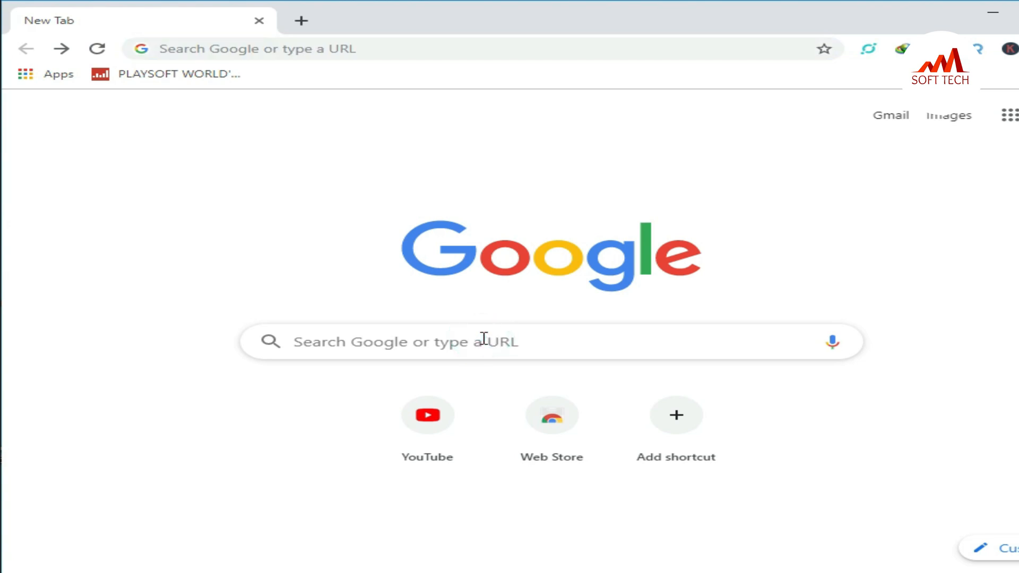
# Step: Search Google for "Lite coin wallet" and bring up the results
pyautogui.click(484, 342)
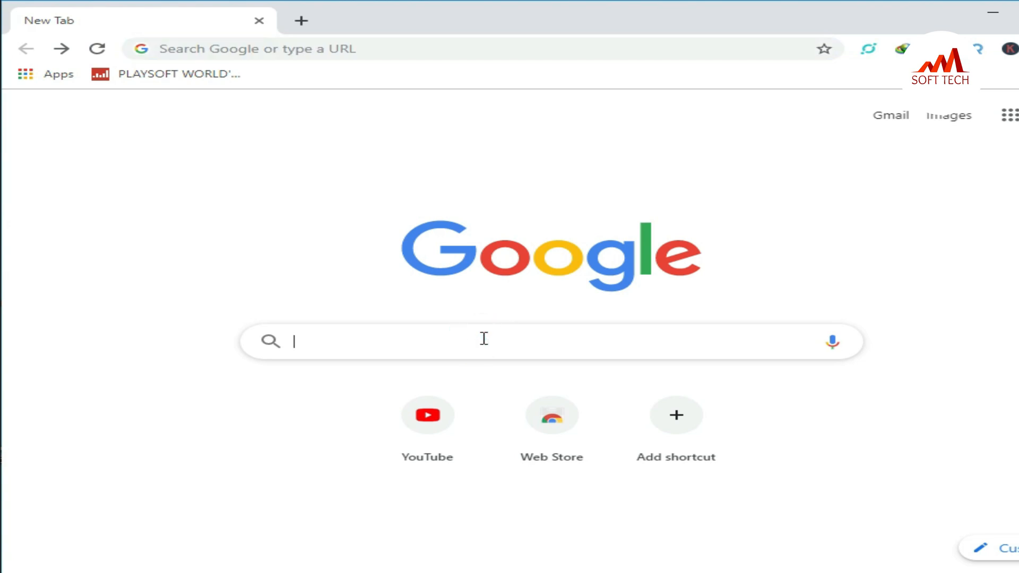
pyautogui.write('Lite coin wallet')
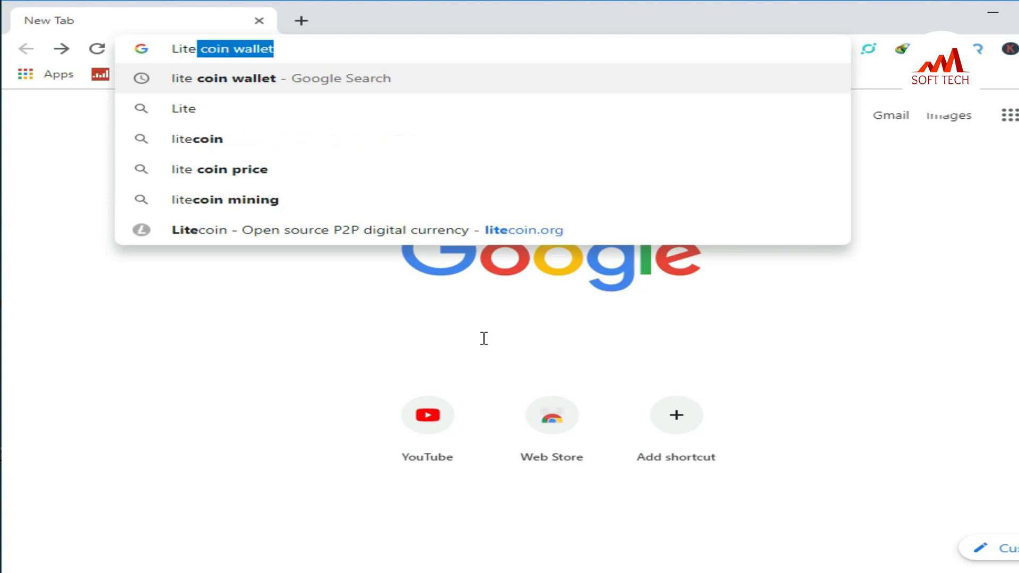
pyautogui.press('Enter')
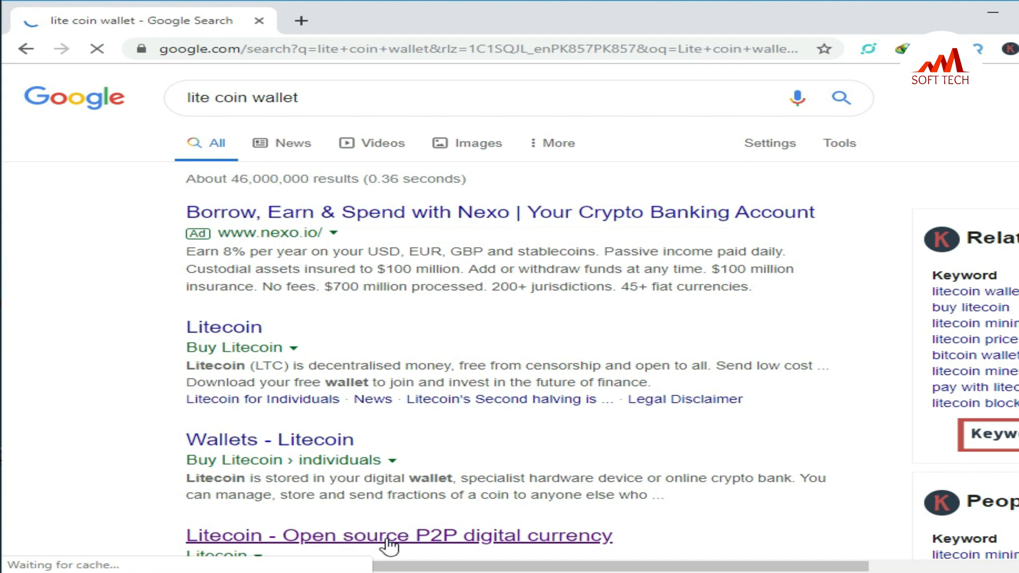
# Step: From the litecoin.org result, request the Litecoin Core 0.17.1 for Windows download
pyautogui.click(398, 535)
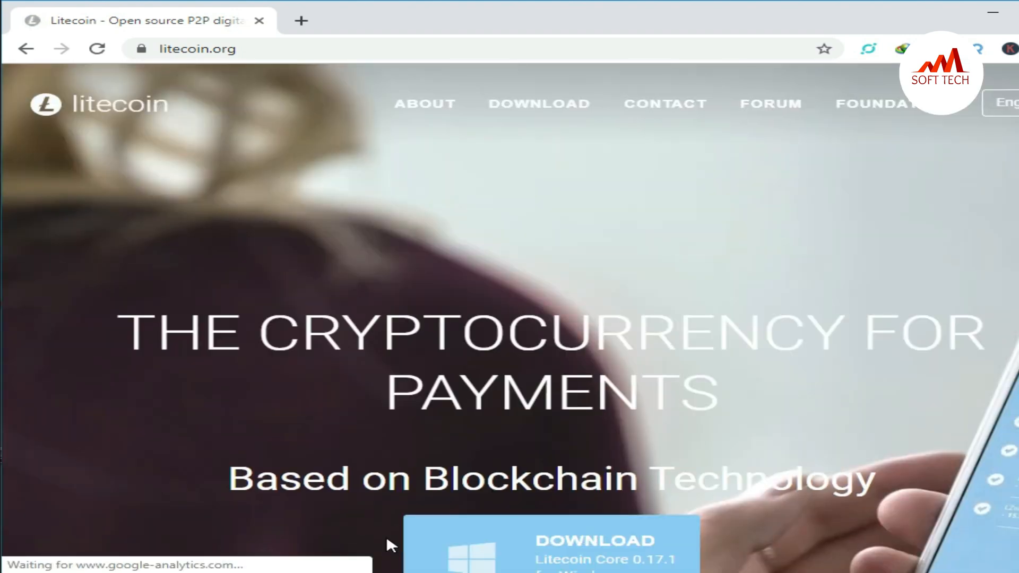
pyautogui.moveTo(647, 18)
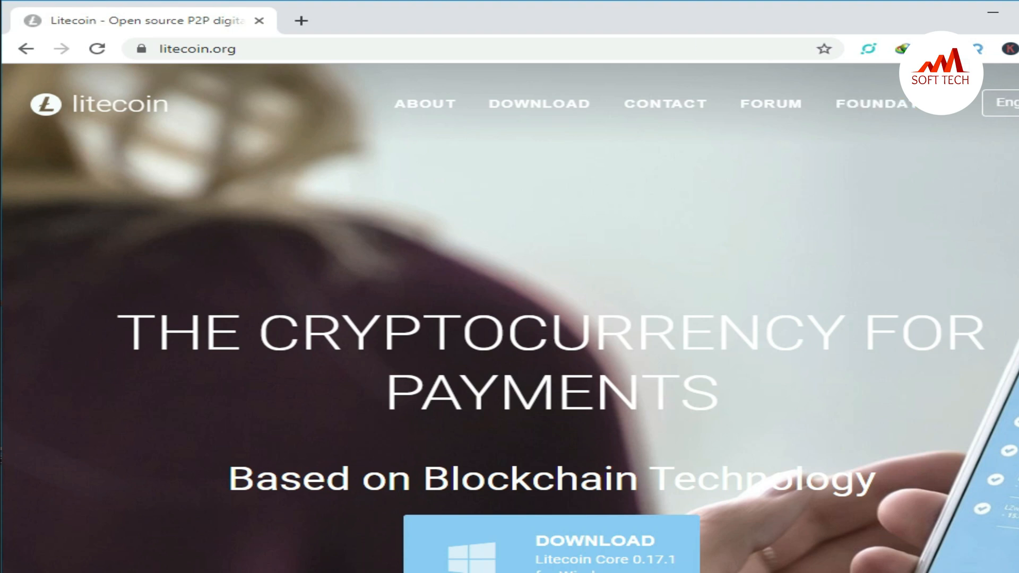
pyautogui.scroll(-3)
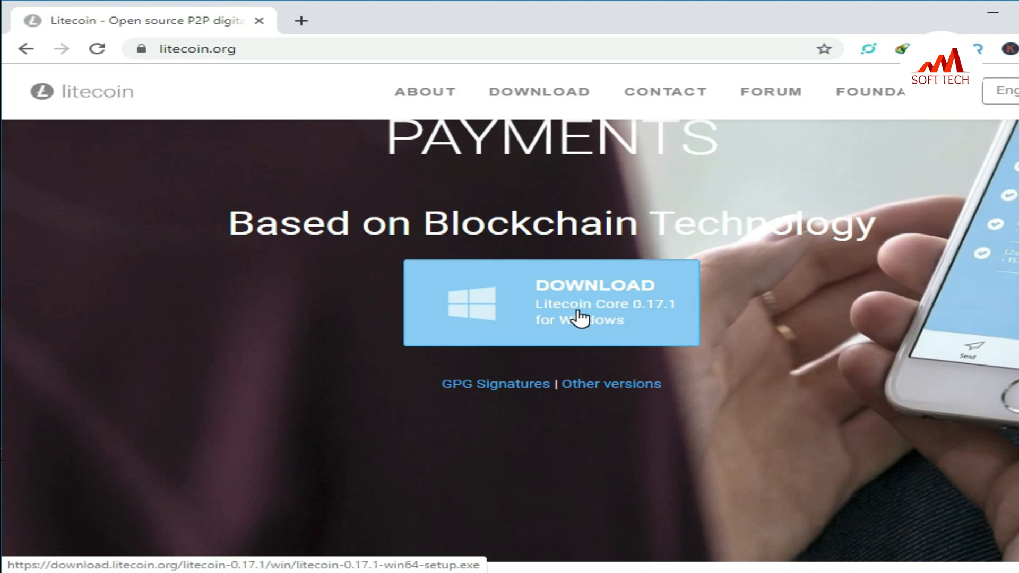
pyautogui.click(551, 302)
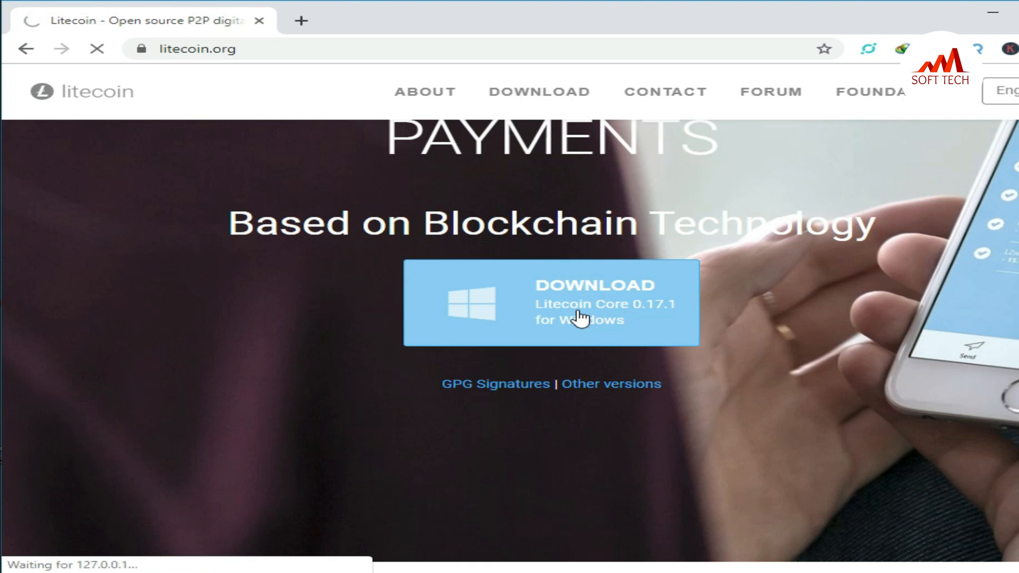
# Step: Download the 14.50 MB litecoin-0.17.1-win64-setup.exe into Downloads\Programs until complete
pyautogui.click(550, 303)
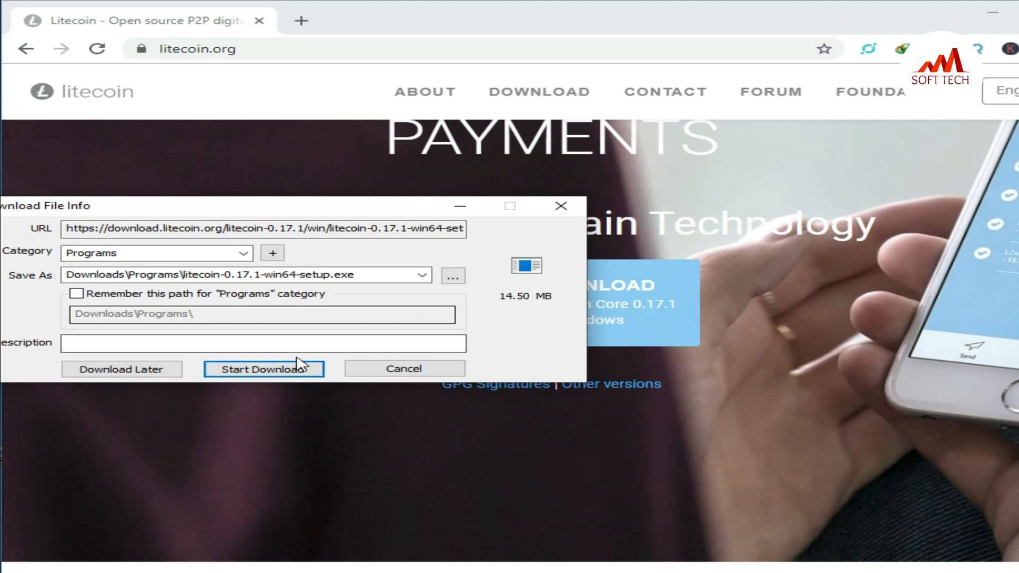
pyautogui.moveTo(273, 374)
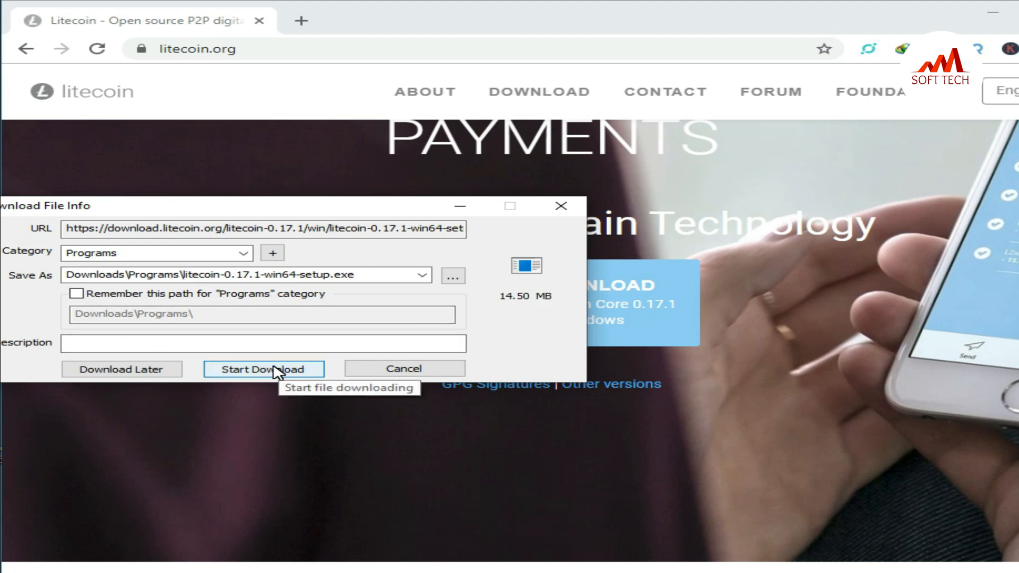
pyautogui.click(263, 368)
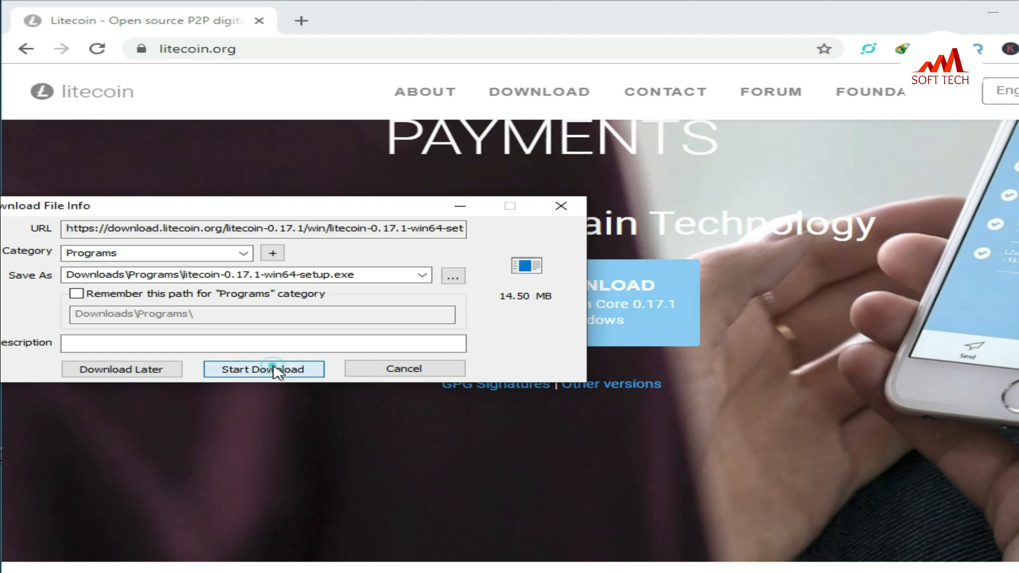
pyautogui.click(264, 370)
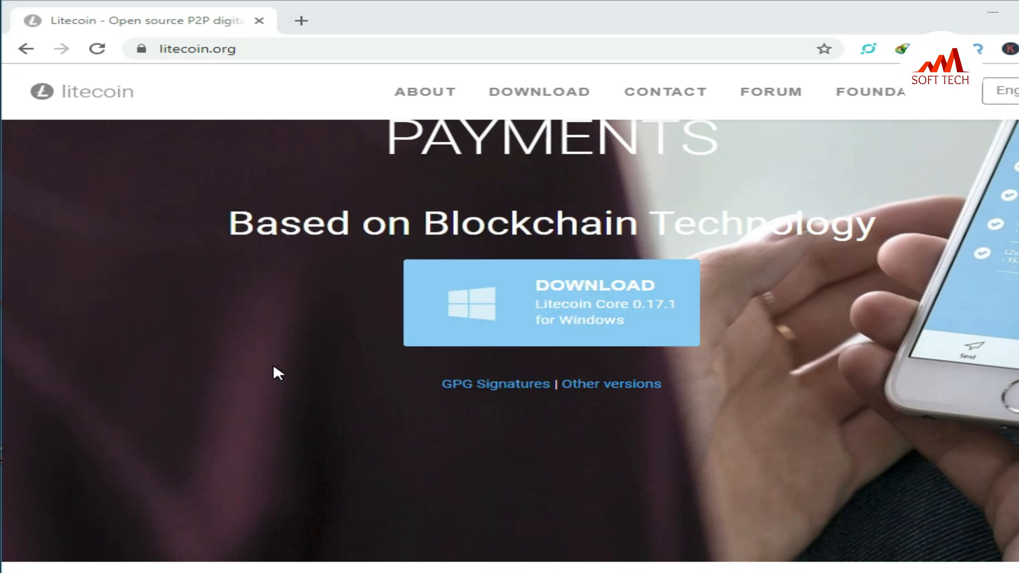
pyautogui.click(550, 303)
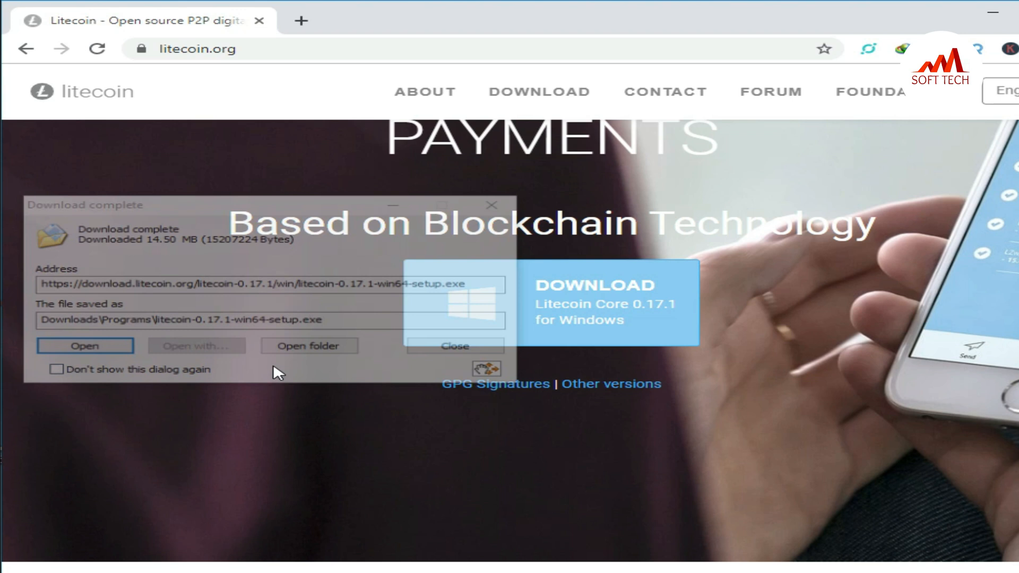
pyautogui.click(84, 345)
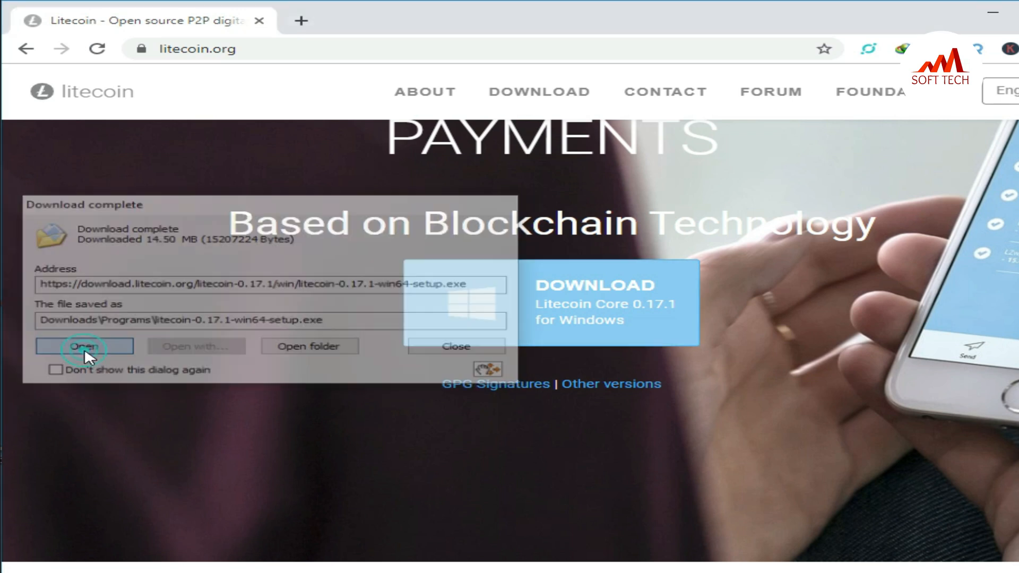
# Step: Launch the downloaded installer so the Litecoin Core (64-bit) Setup welcome page appears
pyautogui.click(83, 345)
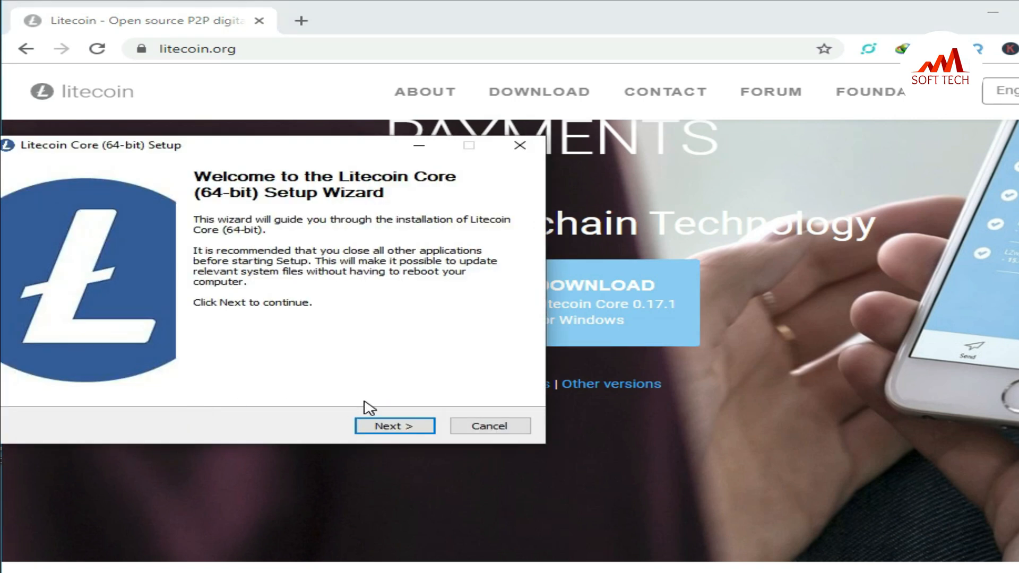
# Step: Advance to Choose Install Location showing C:\Program Files\Litecoin (47.1 MB required)
pyautogui.click(394, 426)
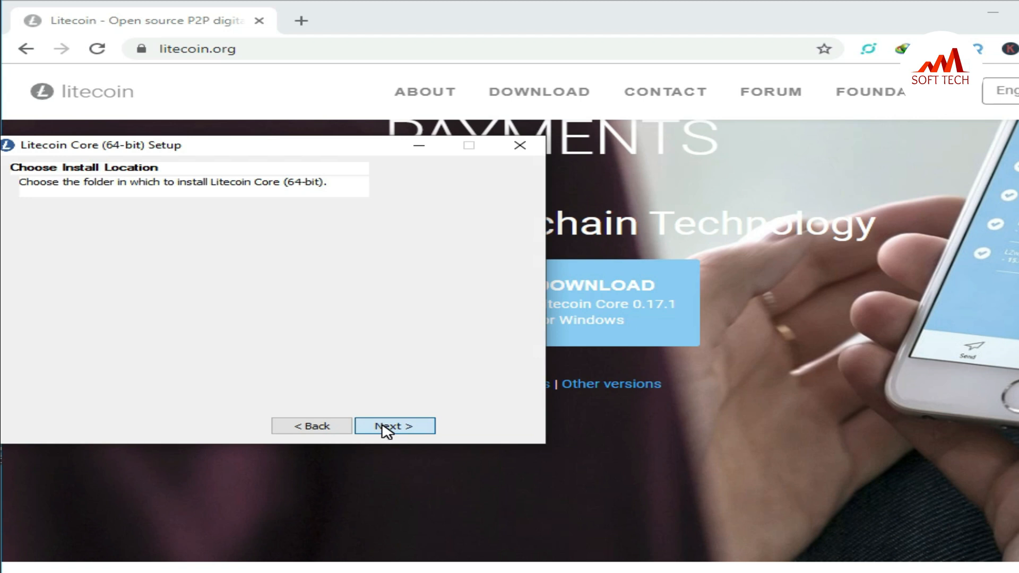
pyautogui.click(393, 426)
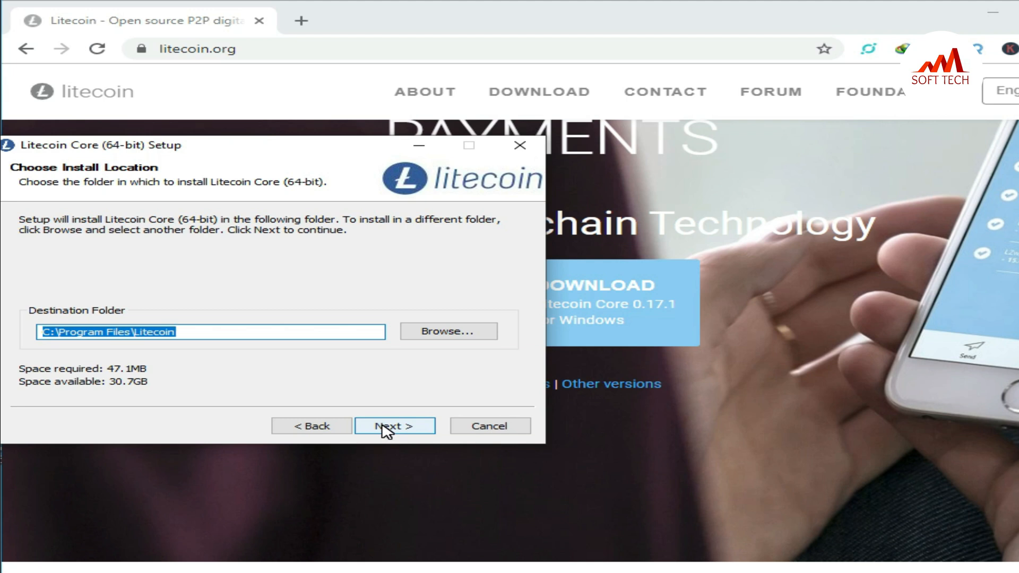
pyautogui.moveTo(527, 194)
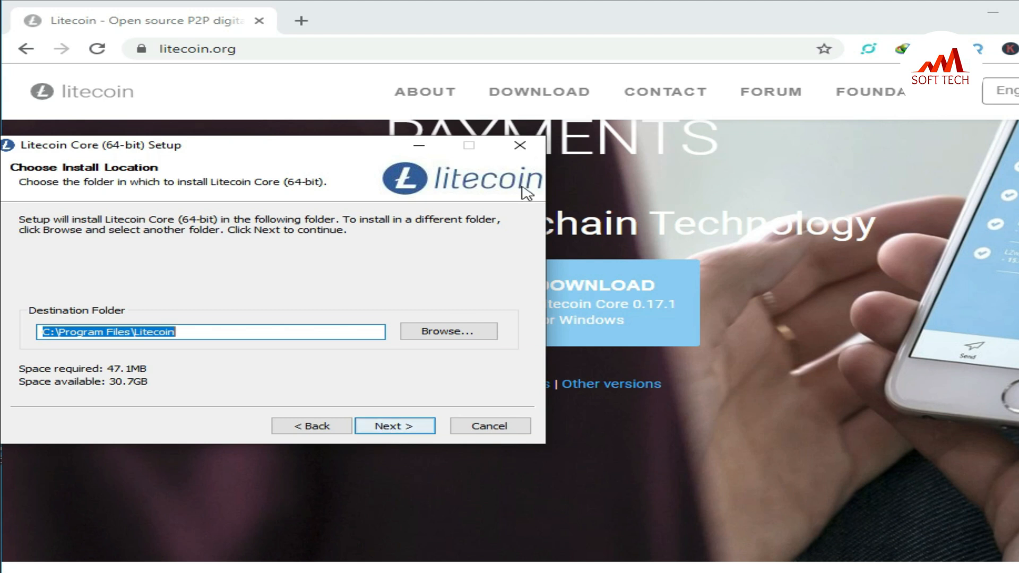